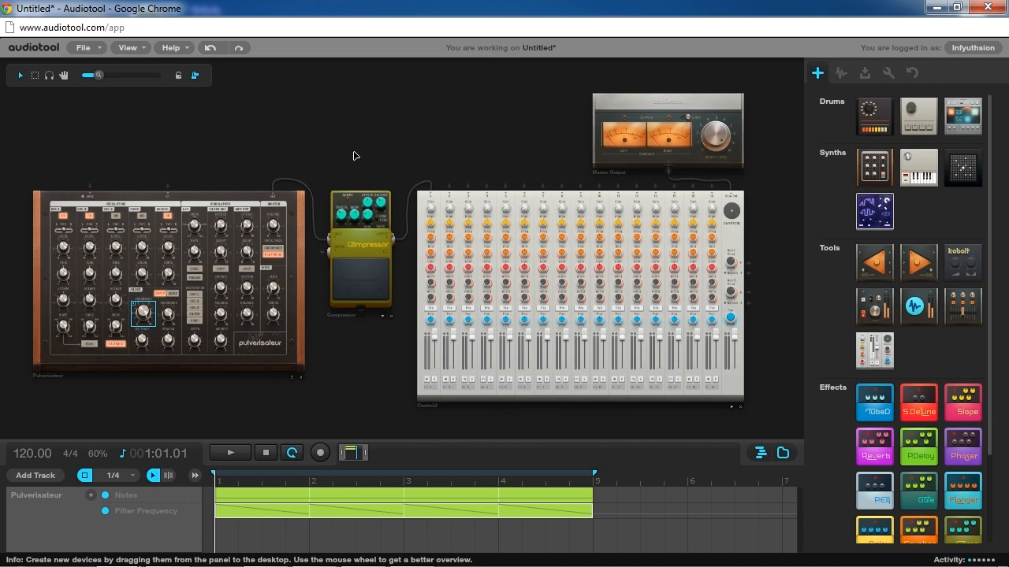
mouse_move(351, 165)
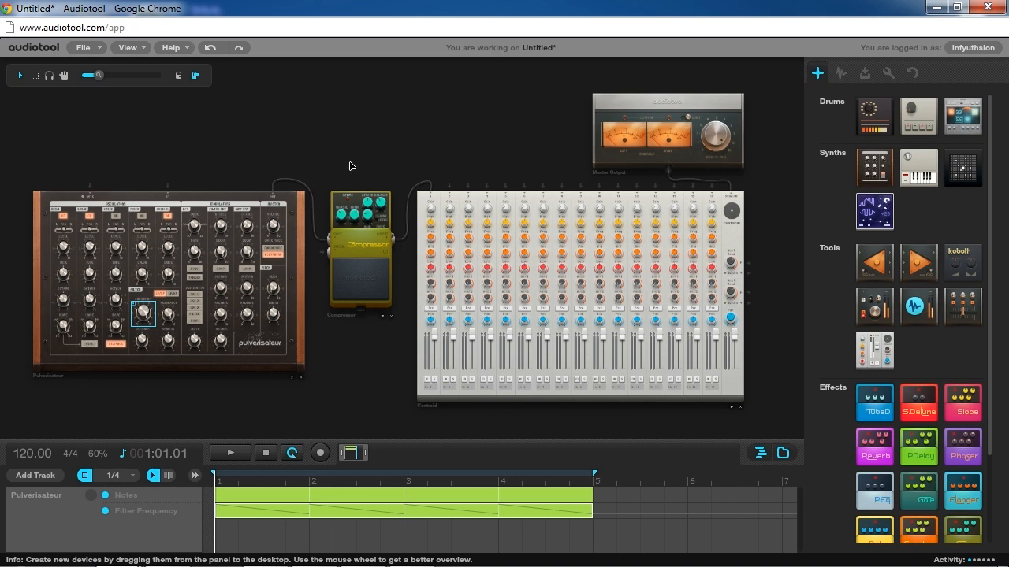
mouse_move(385, 125)
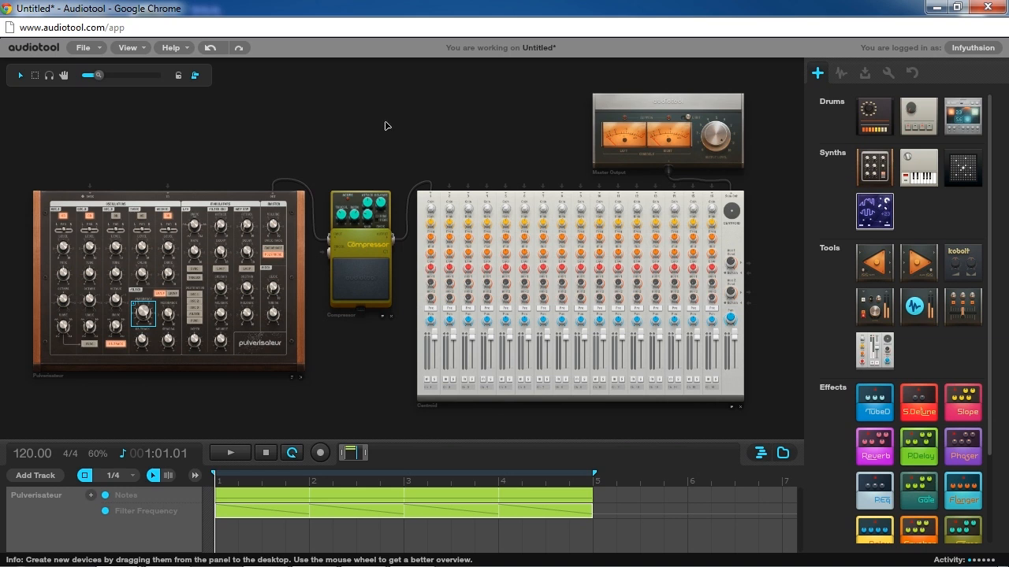
mouse_move(366, 142)
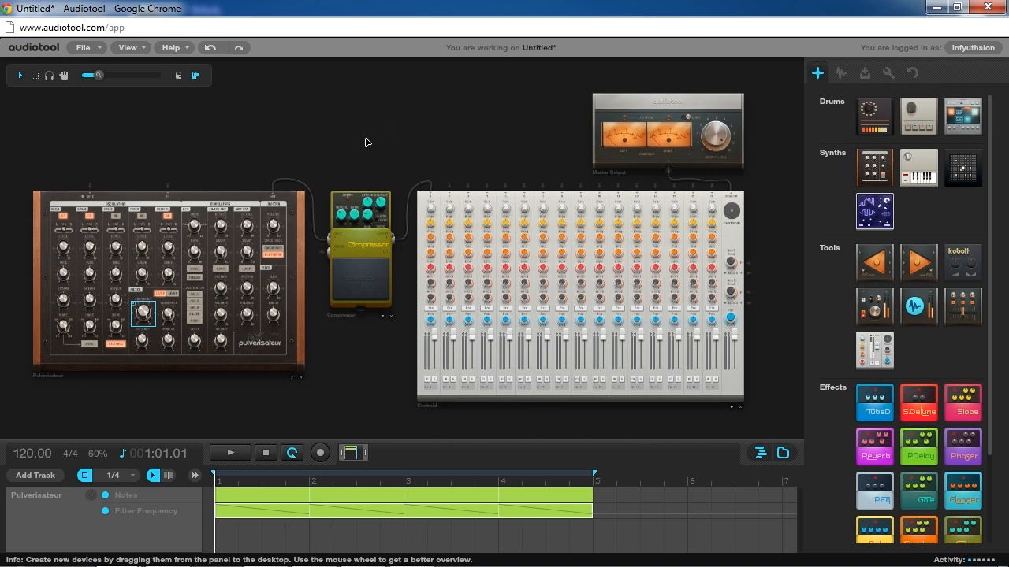
mouse_move(360, 166)
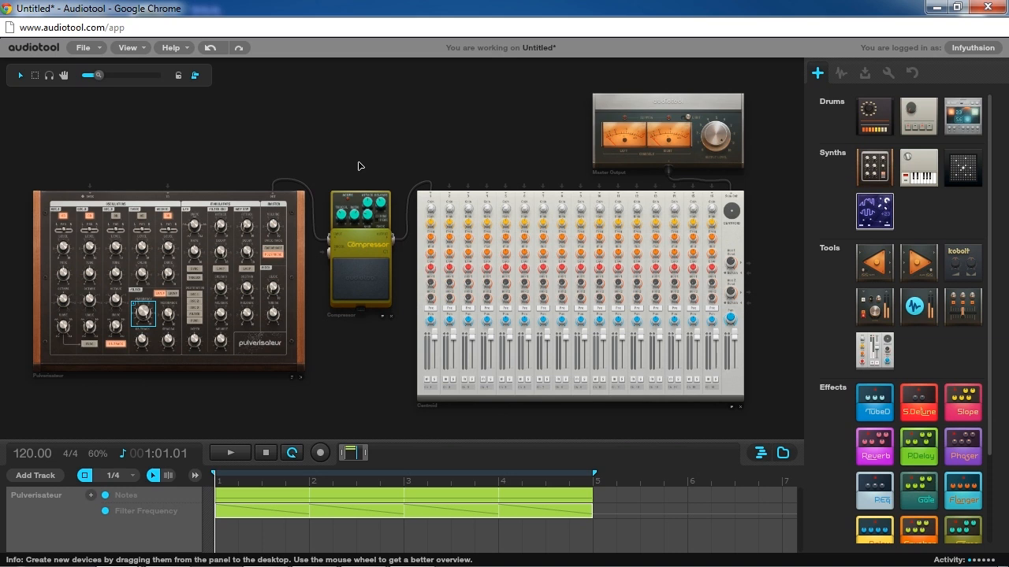
mouse_move(357, 170)
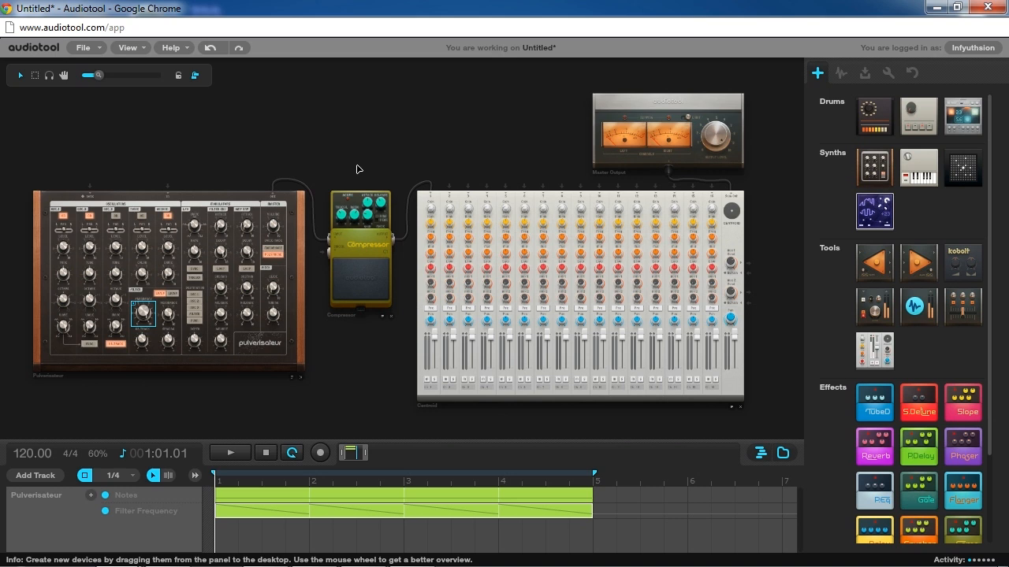
mouse_move(350, 175)
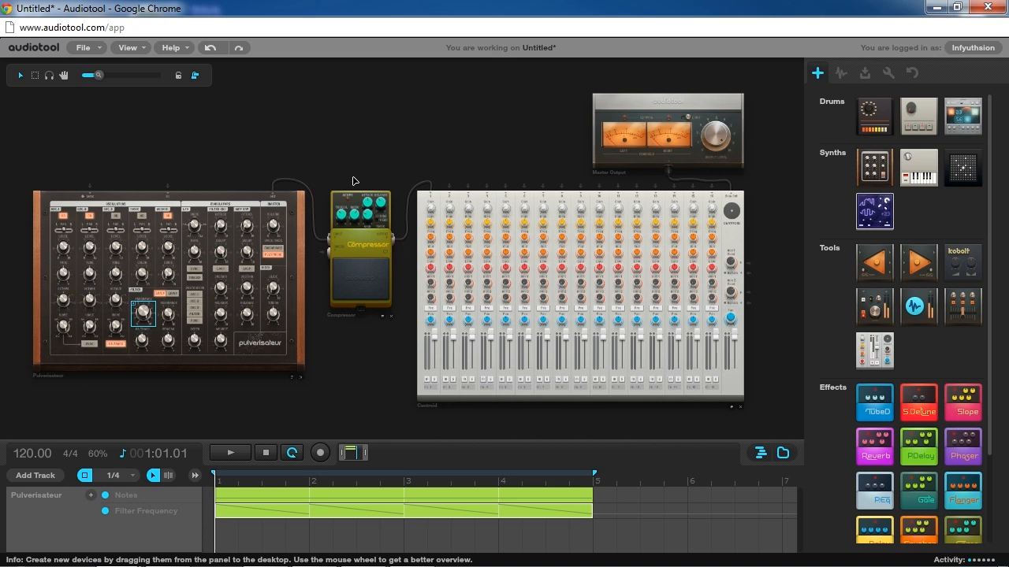
mouse_move(356, 173)
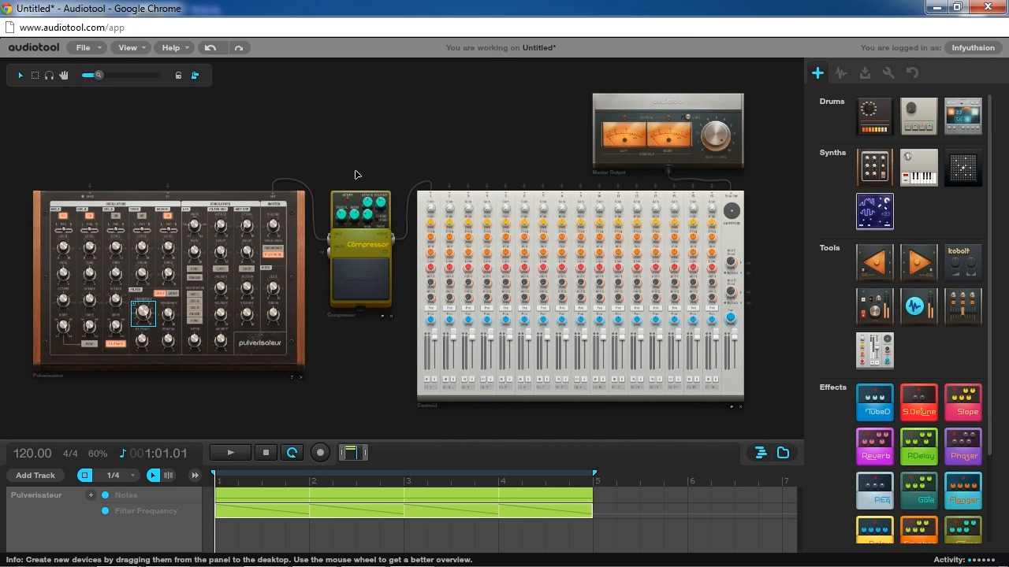
mouse_move(357, 171)
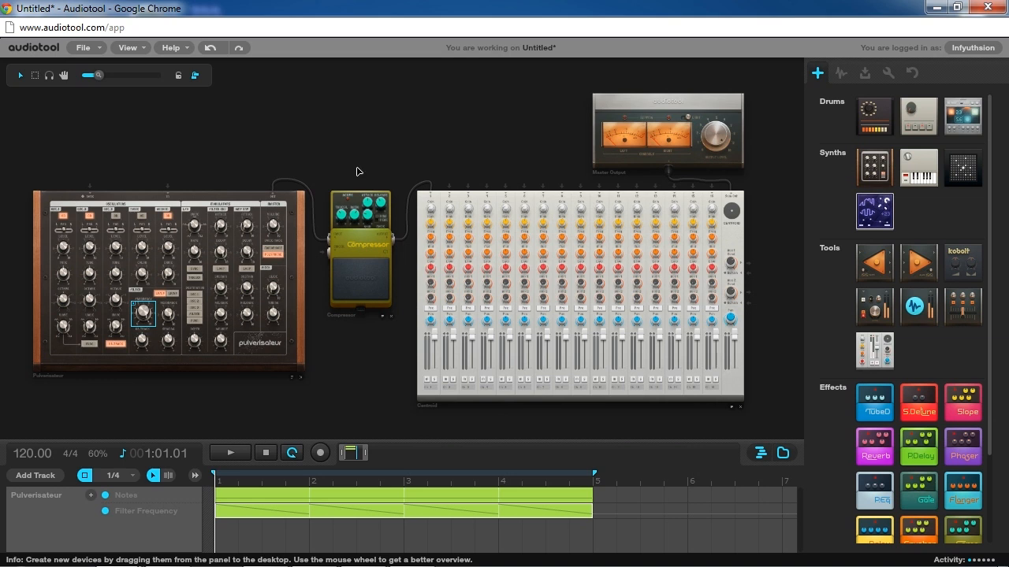
mouse_move(630, 126)
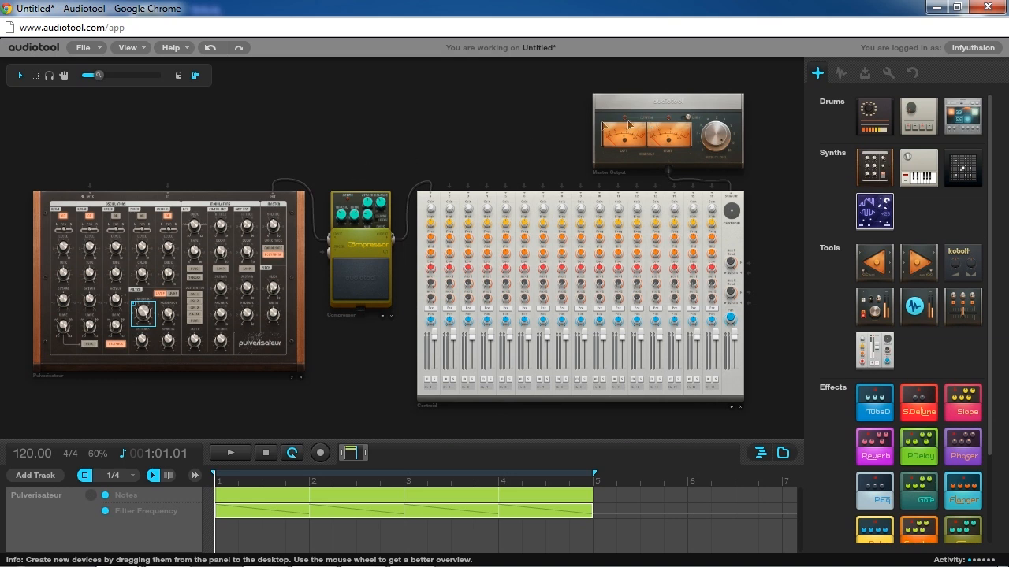
mouse_move(621, 152)
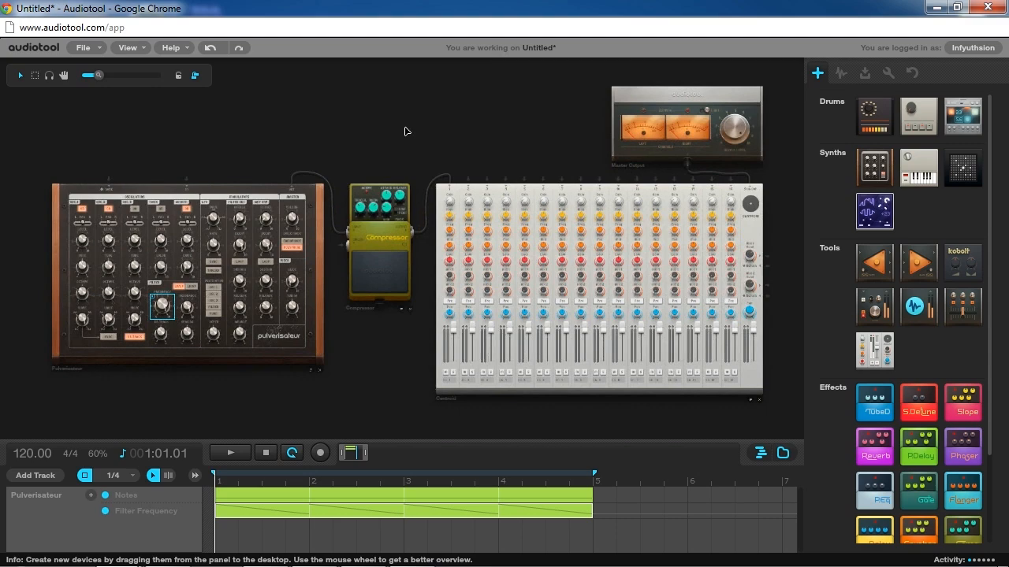
Pan the desktop so the synth and compressor sit closer into view.
left_click_drag(406, 131, 410, 127)
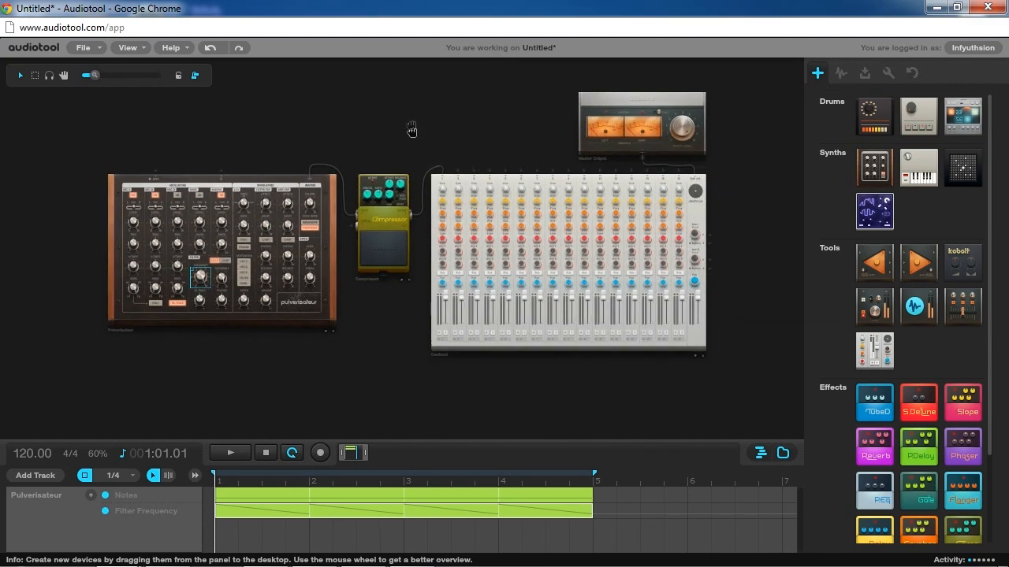
left_click_drag(410, 128, 403, 179)
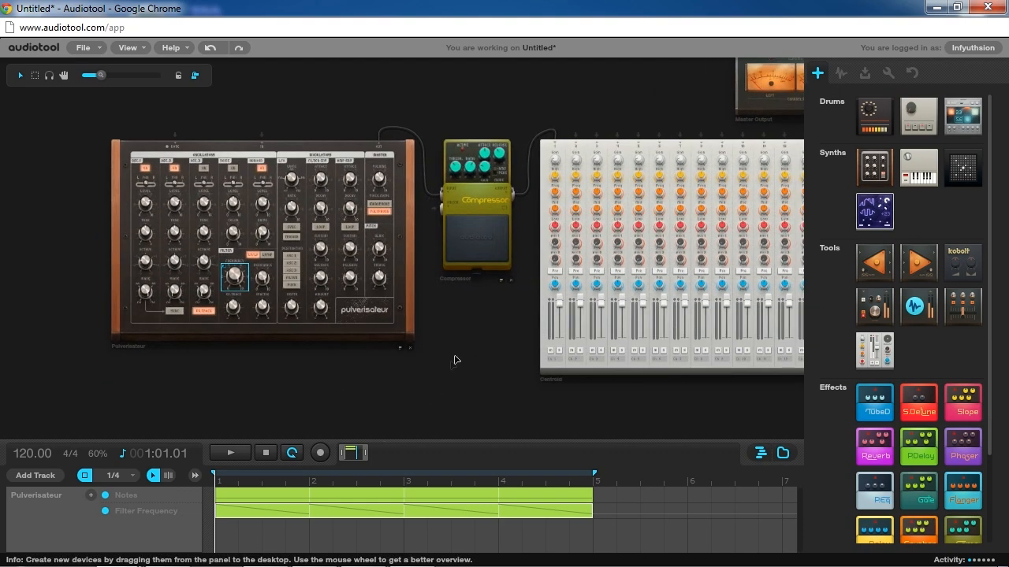
mouse_move(411, 419)
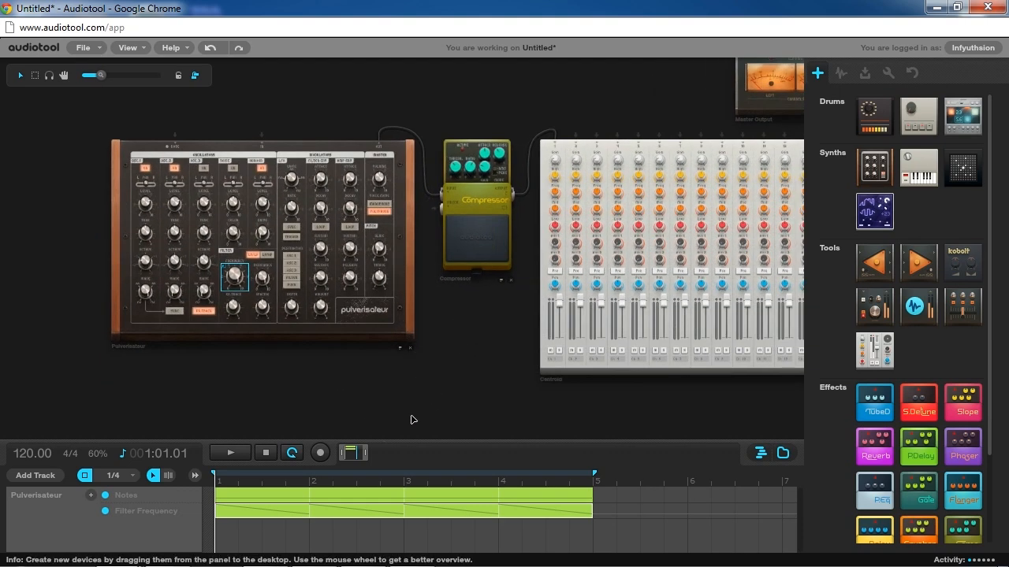
mouse_move(212, 155)
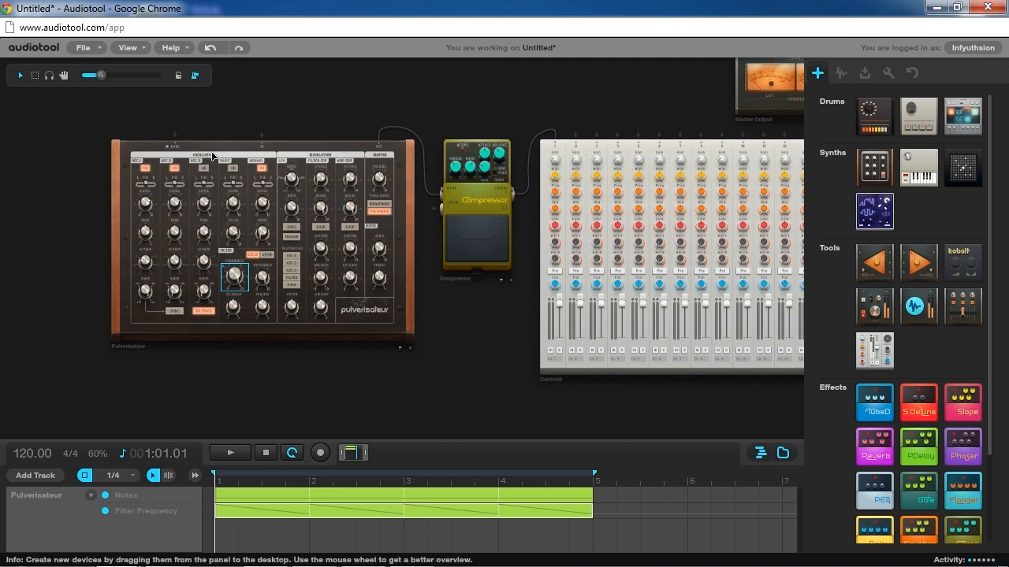
mouse_move(380, 435)
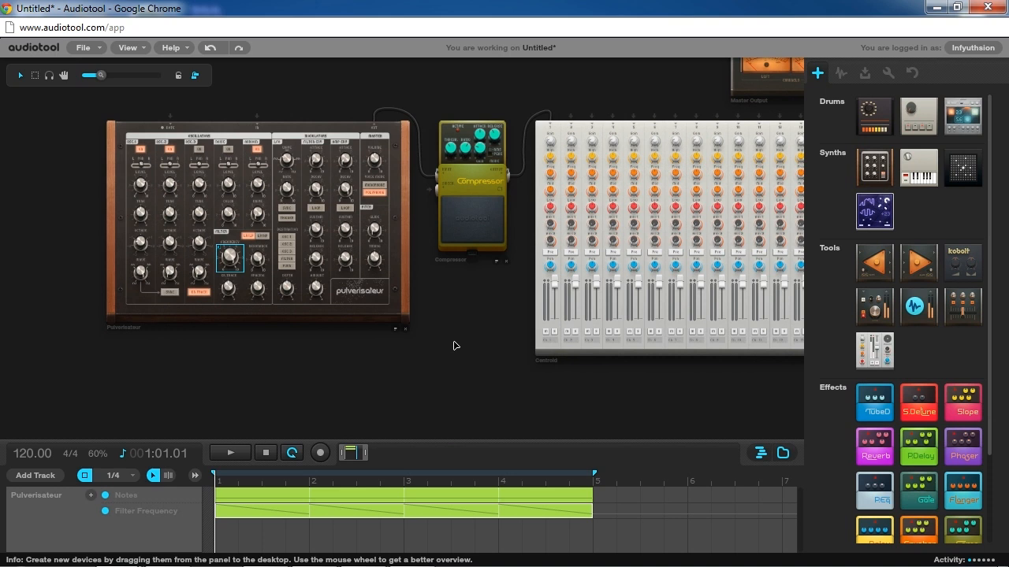
mouse_move(502, 313)
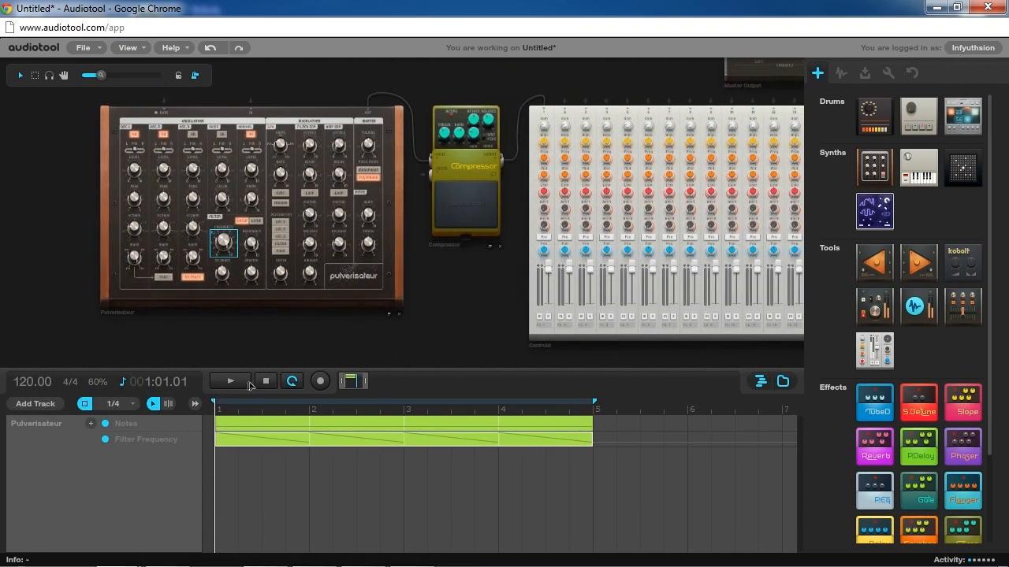
left_click(229, 381)
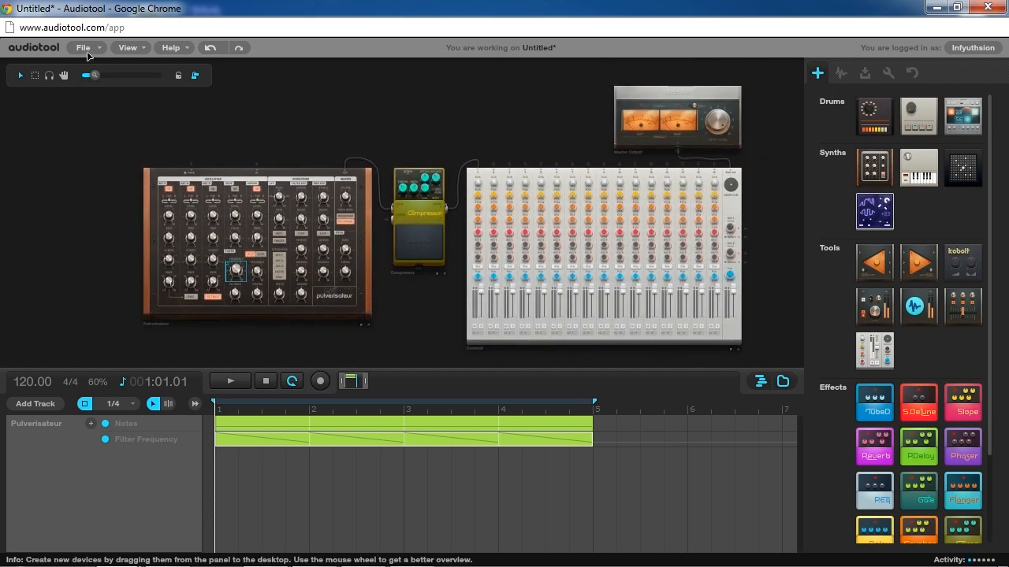
Import a bounce of the current song as a 120 BPM 'Bounce' sample.
left_click(83, 47)
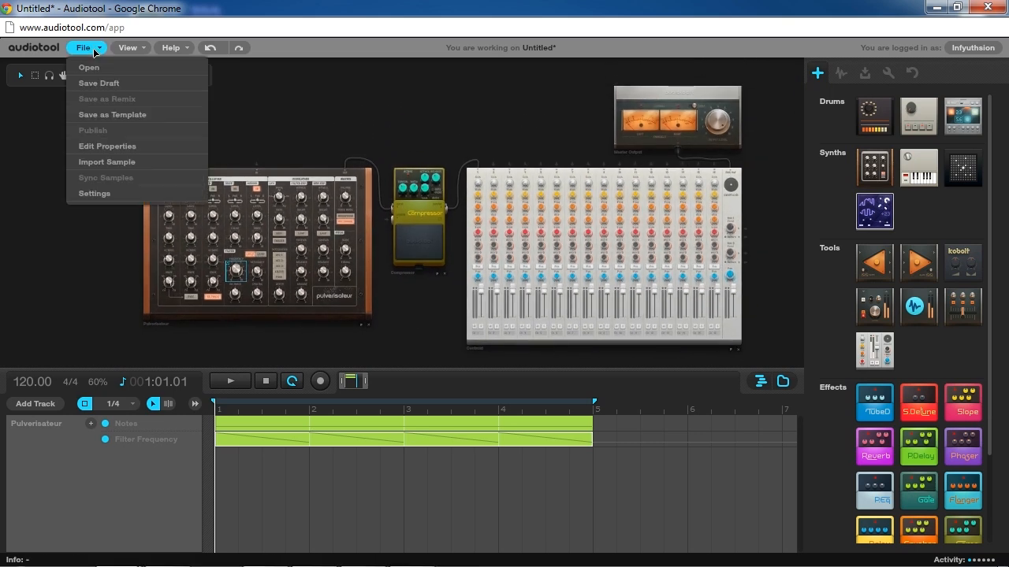
left_click(106, 161)
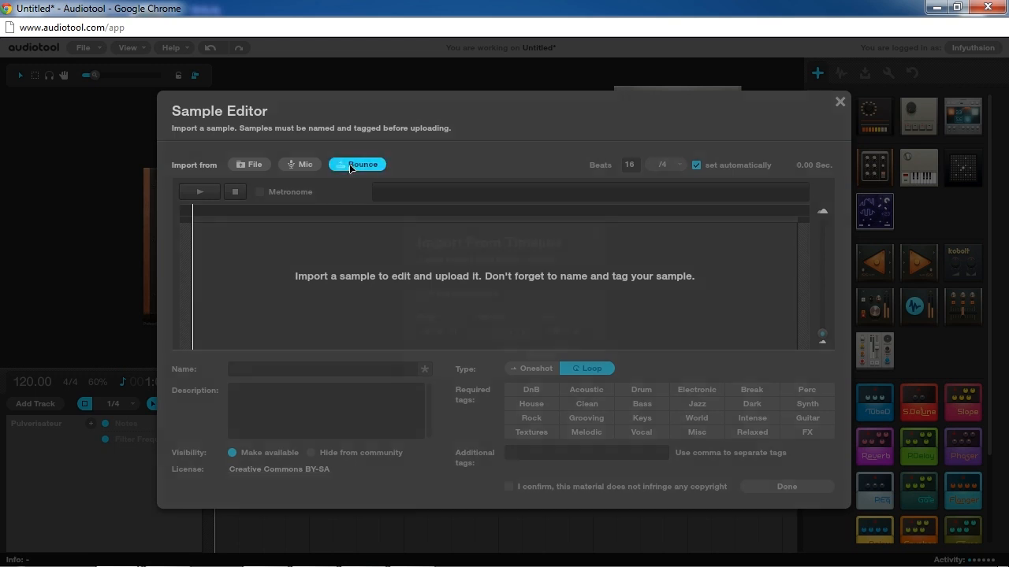
left_click(356, 164)
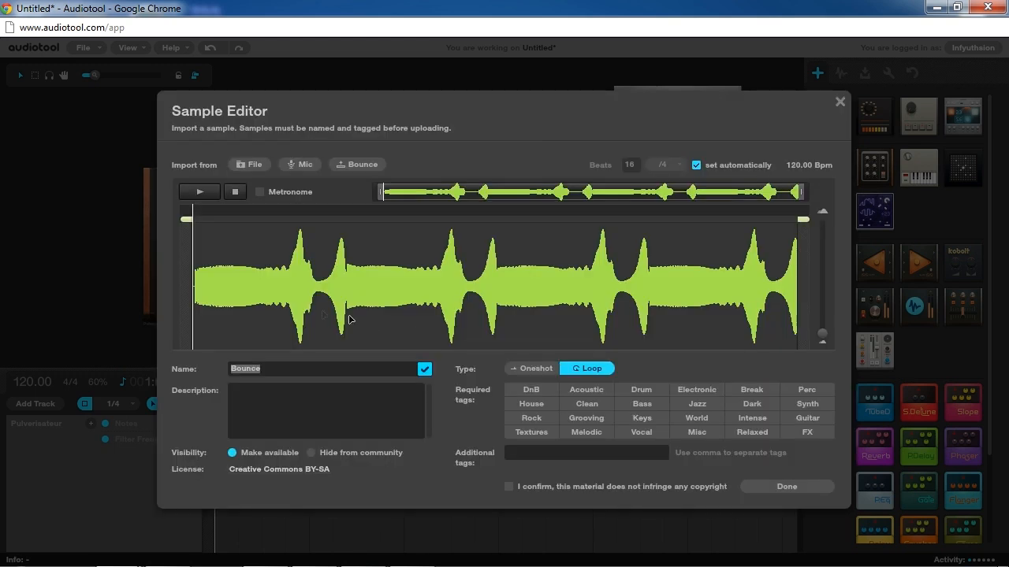
mouse_move(244, 265)
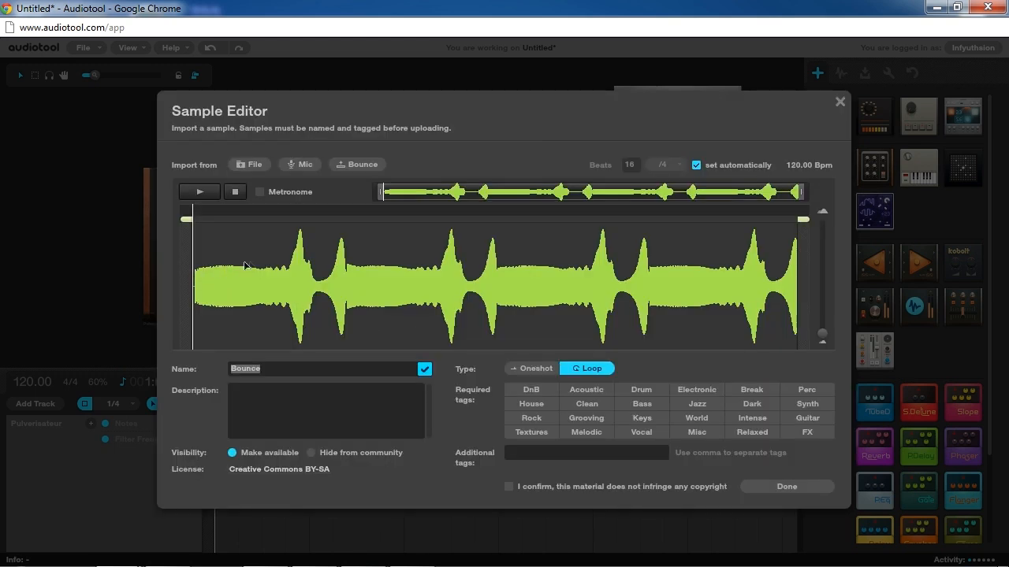
mouse_move(390, 277)
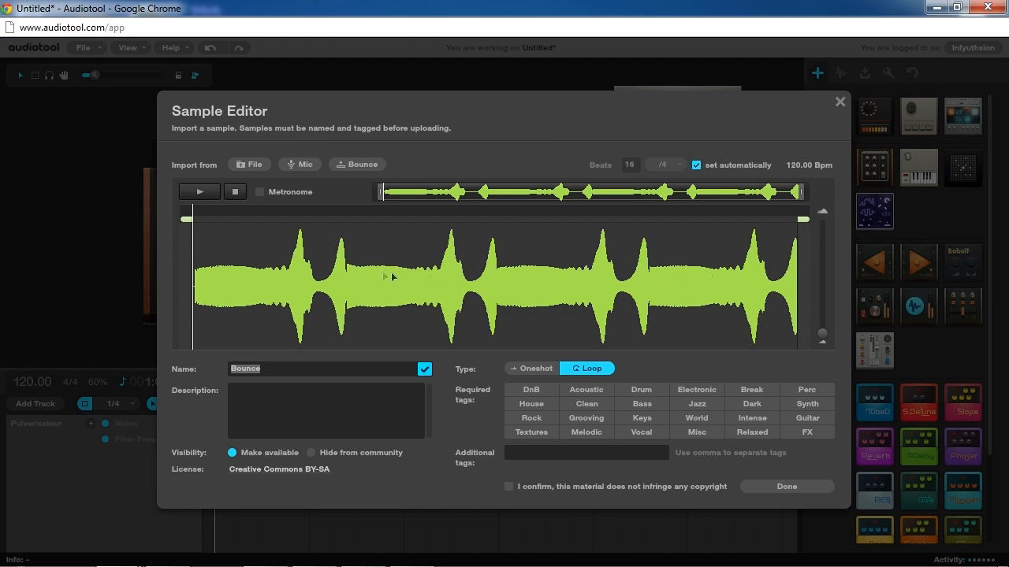
mouse_move(293, 226)
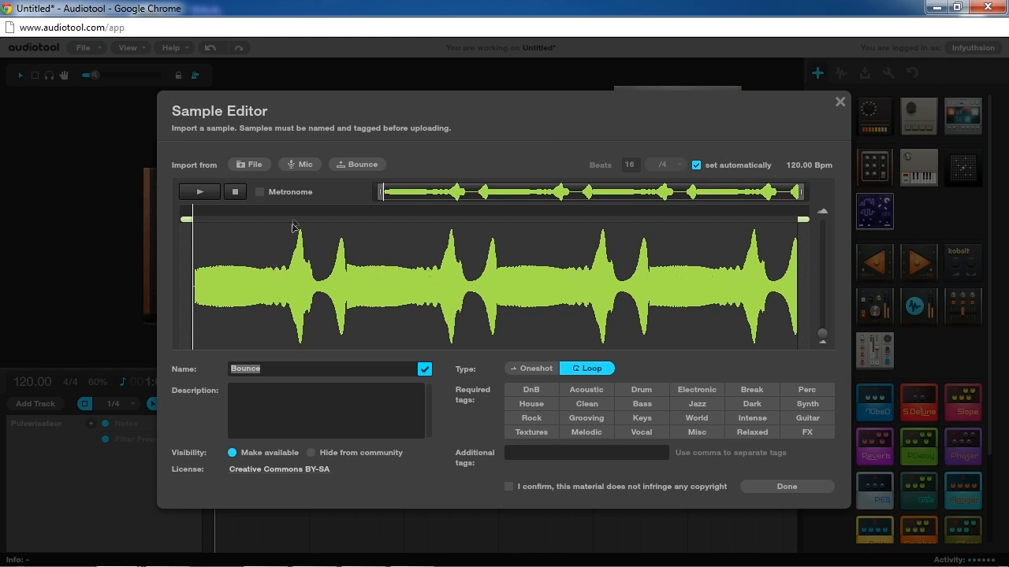
mouse_move(223, 276)
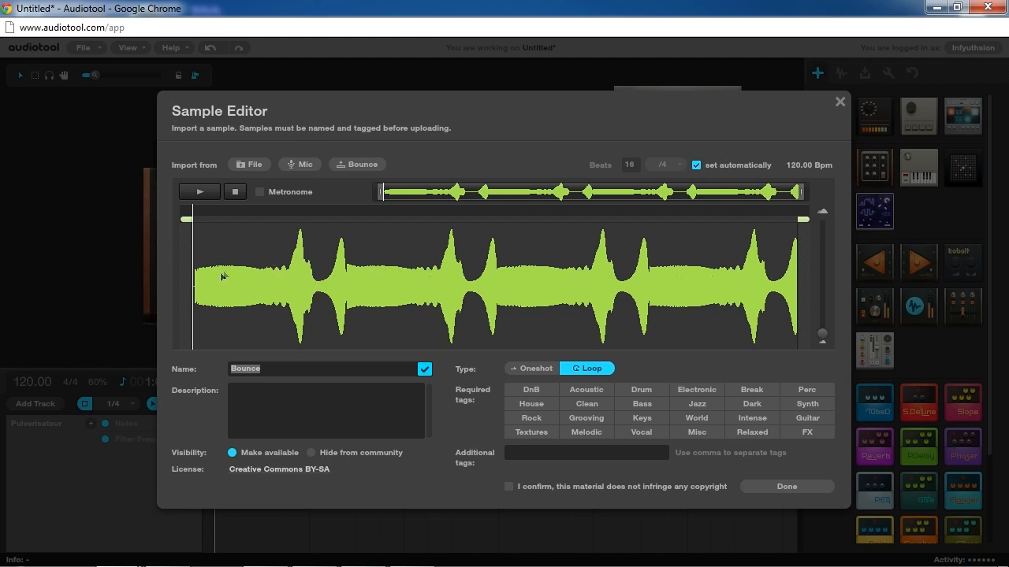
mouse_move(268, 254)
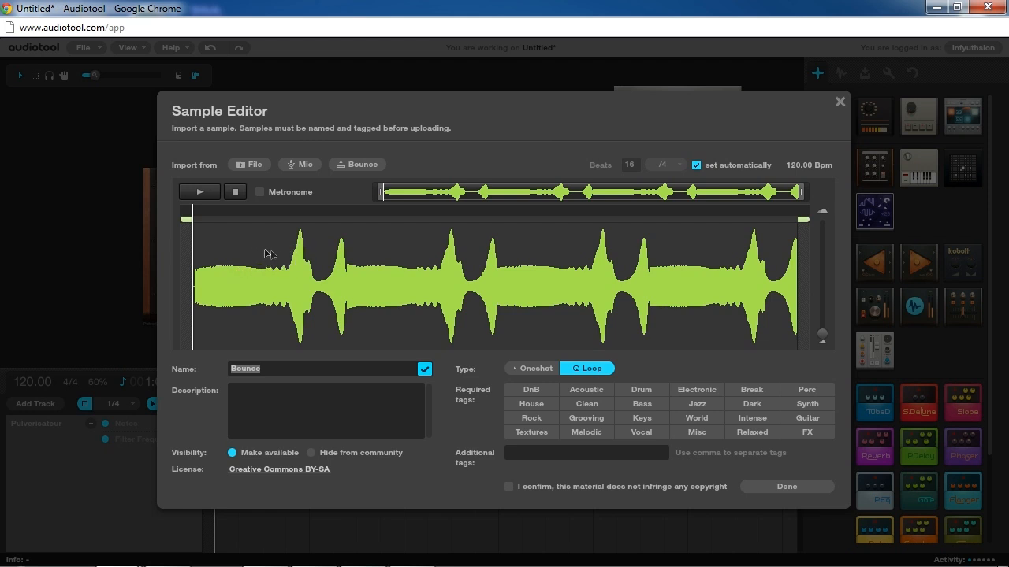
mouse_move(706, 258)
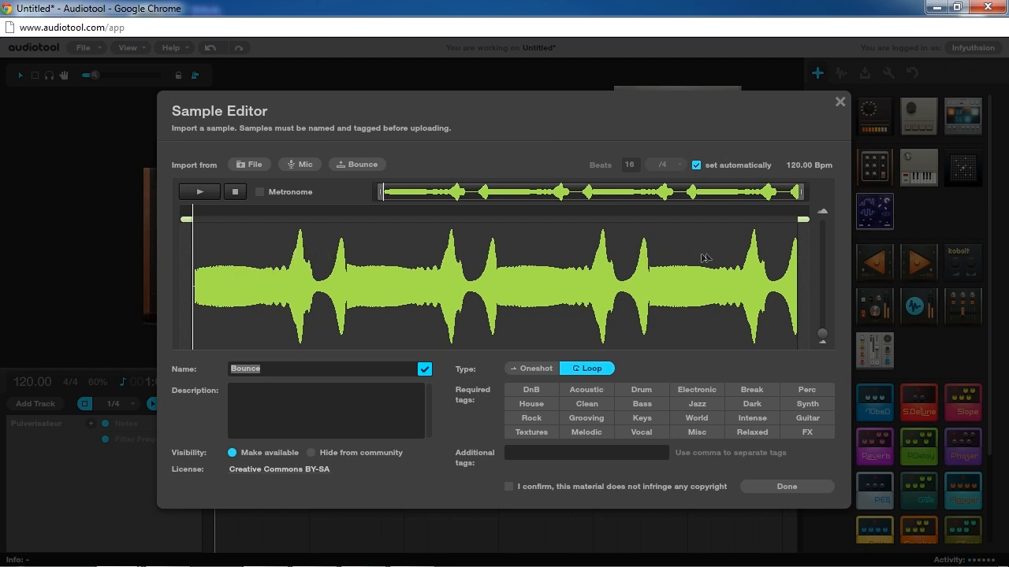
left_click(839, 102)
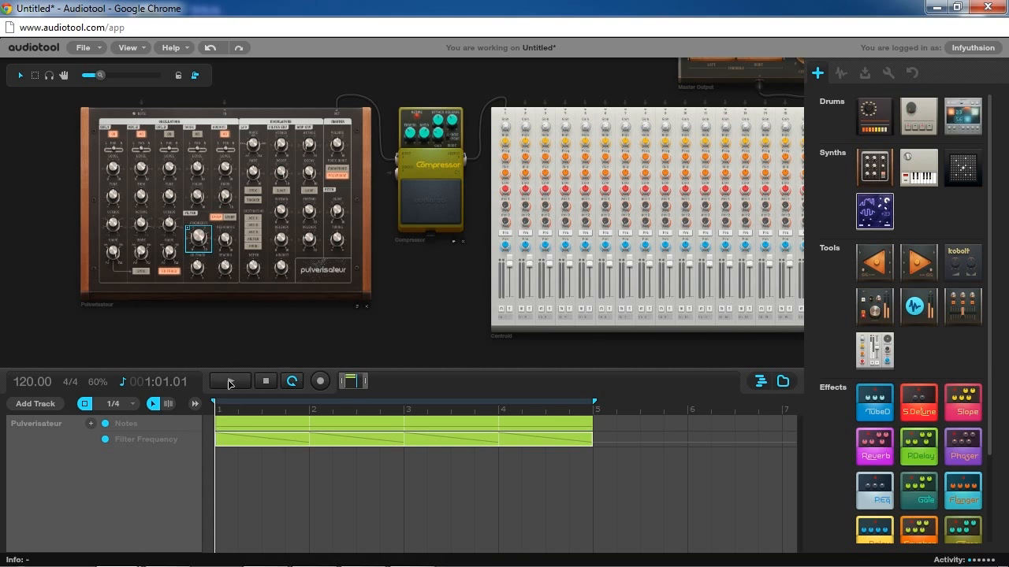
left_click(231, 381)
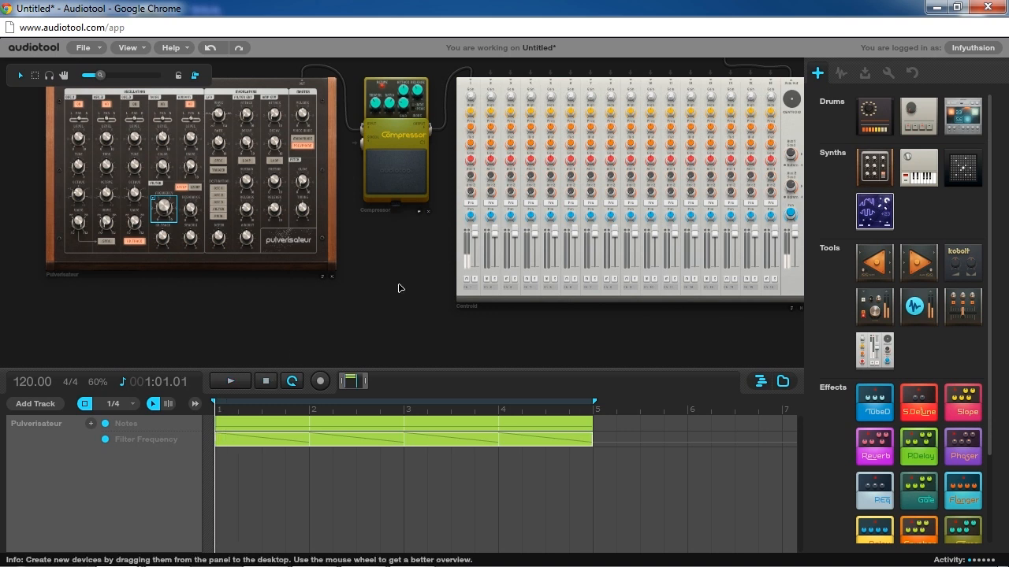
mouse_move(424, 270)
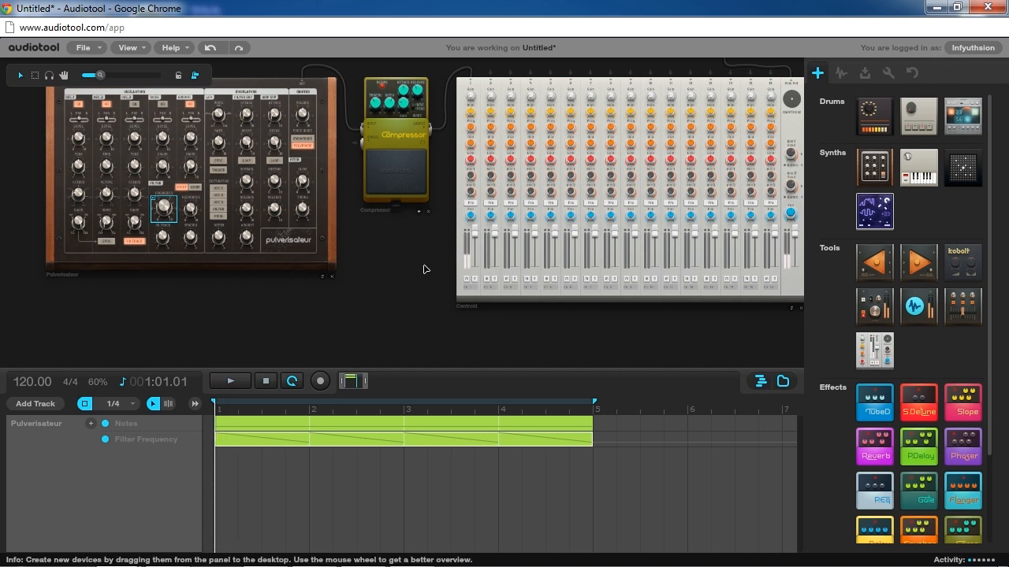
mouse_move(424, 250)
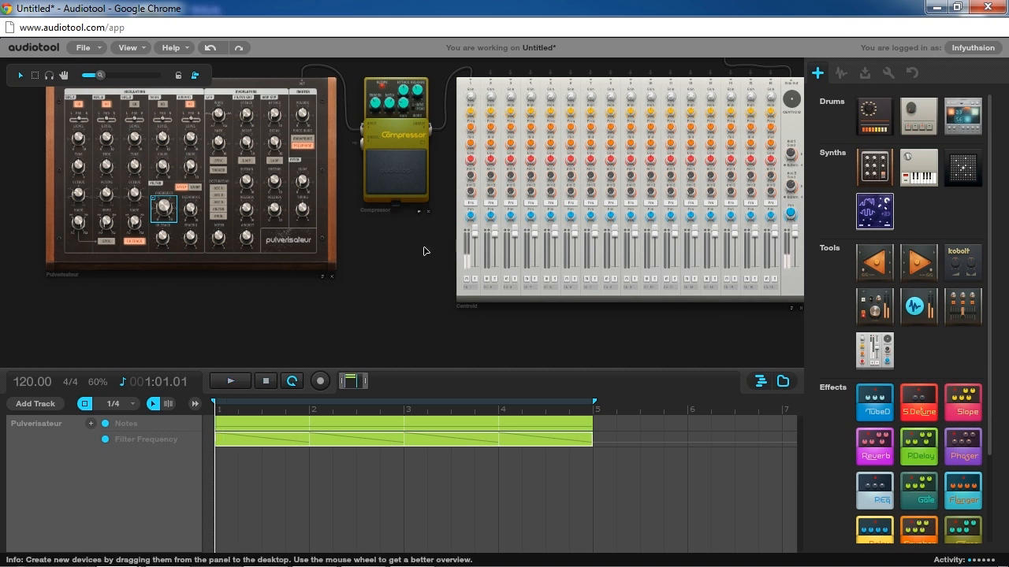
mouse_move(416, 253)
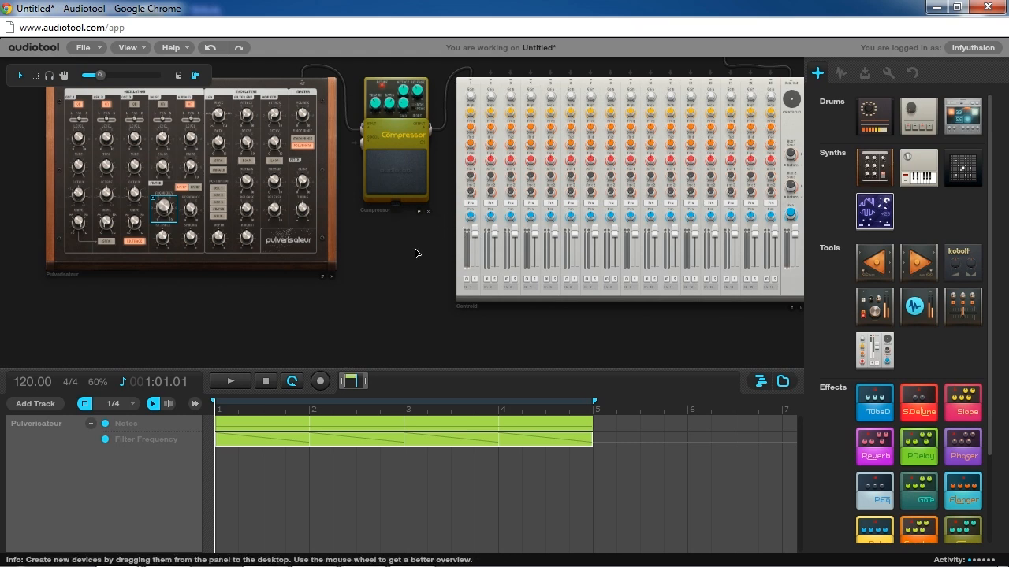
Render the four-bar timeline into a looped 'Bounce' sample at 120 BPM.
left_click(82, 47)
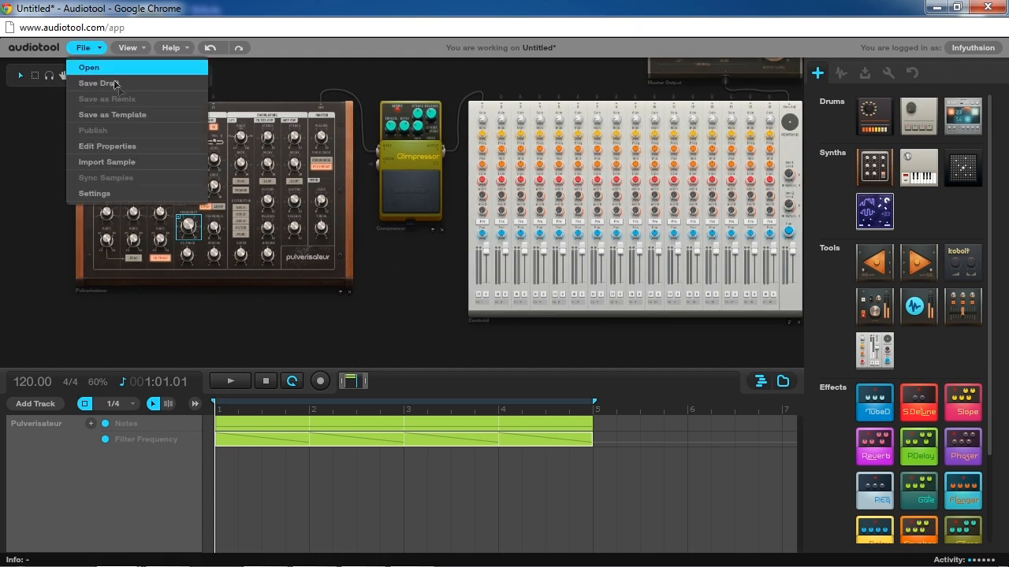
left_click(106, 162)
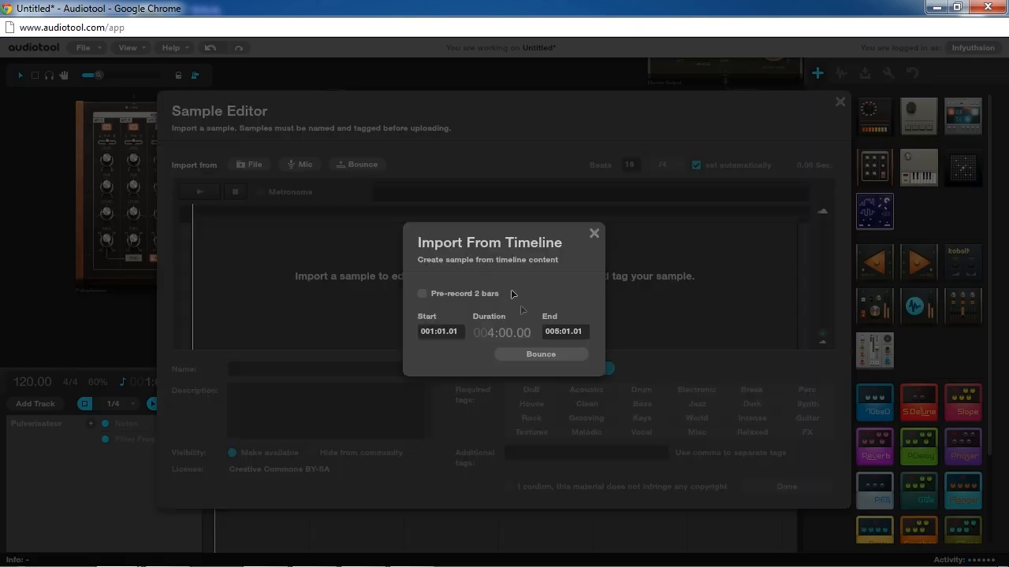
left_click(541, 354)
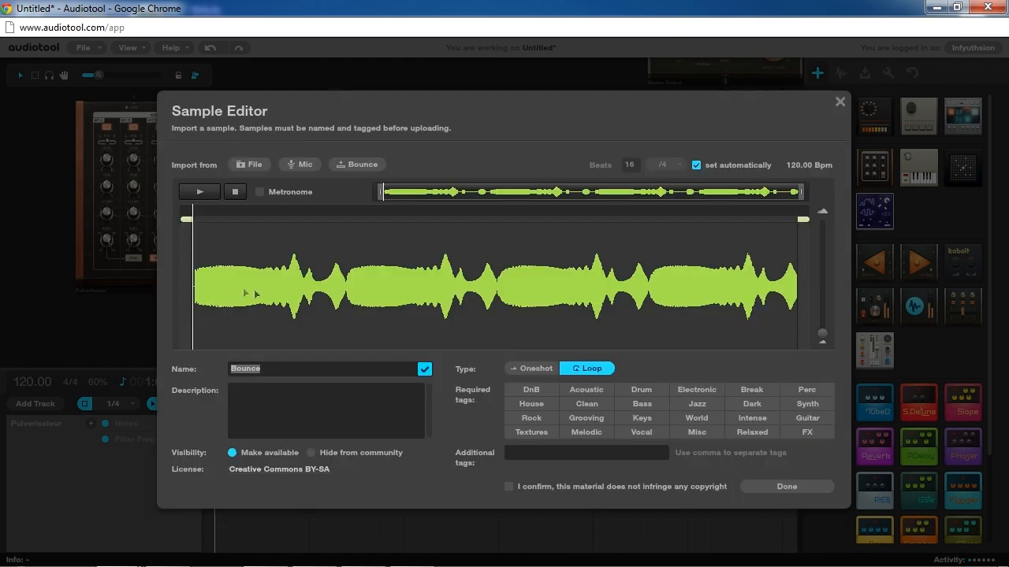
mouse_move(732, 263)
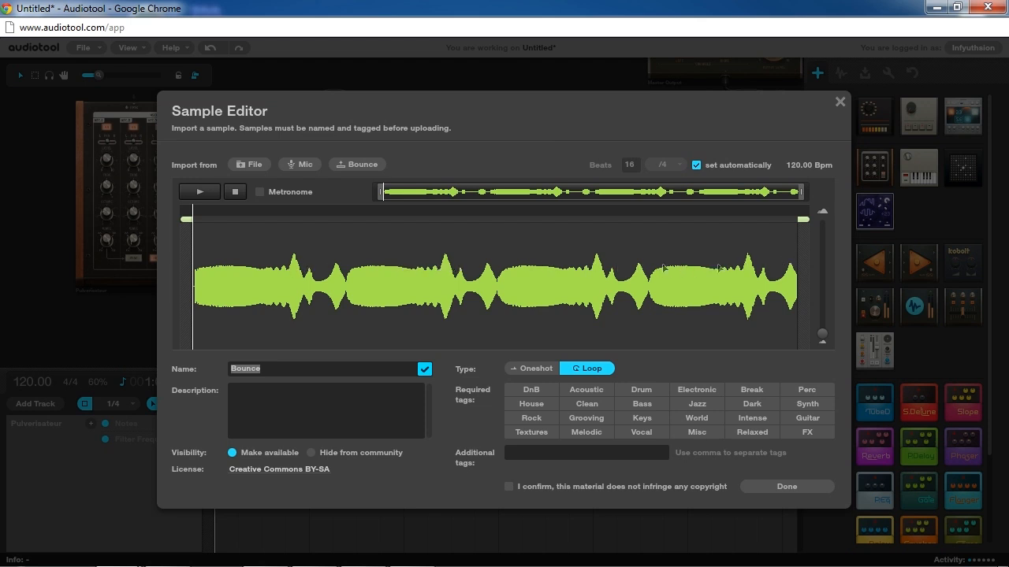
mouse_move(790, 235)
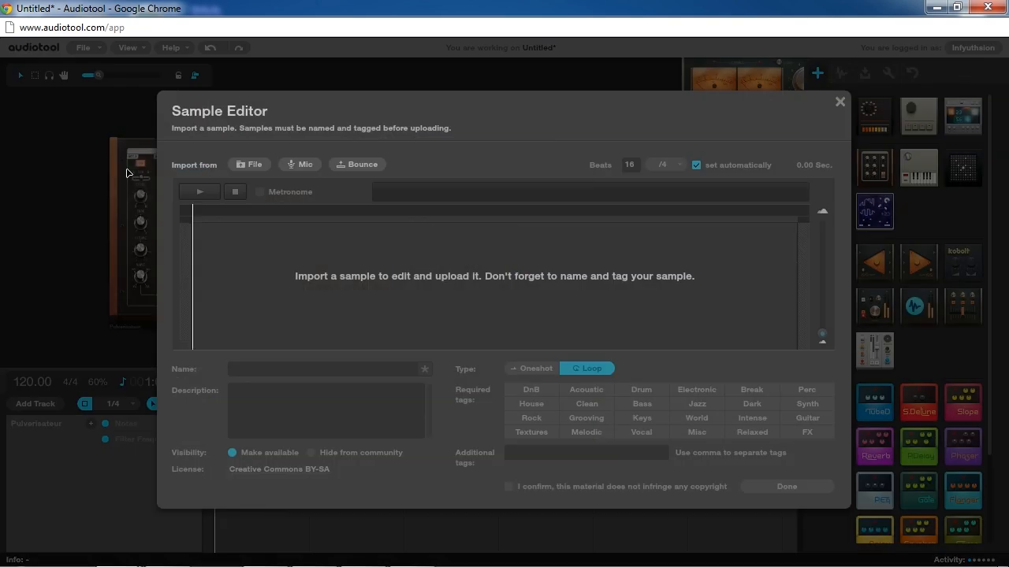
Re-bounce the compressed timeline, compare its peaked waveform, and close the Sample Editor.
left_click(356, 164)
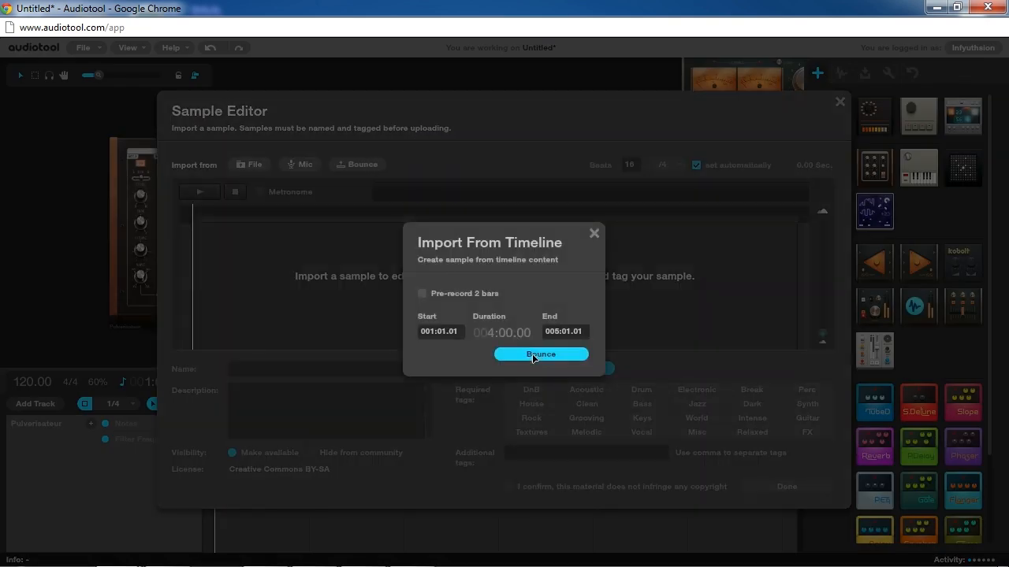
left_click(541, 354)
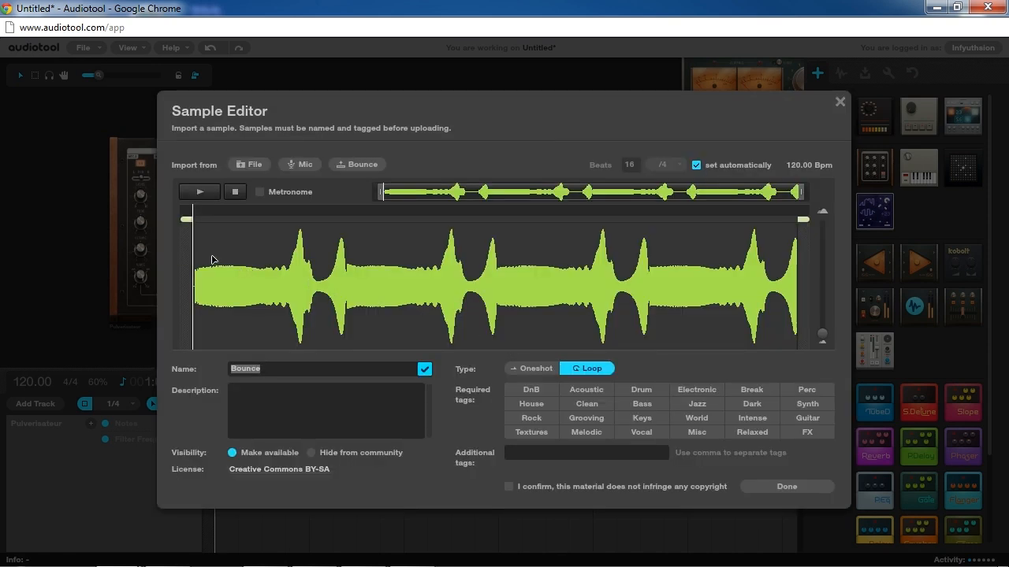
mouse_move(204, 267)
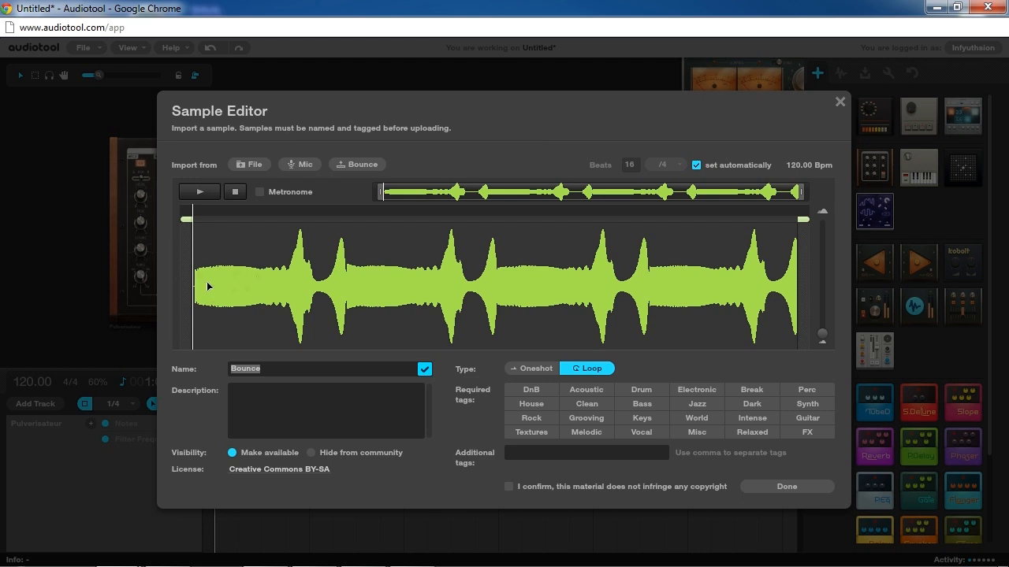
mouse_move(300, 233)
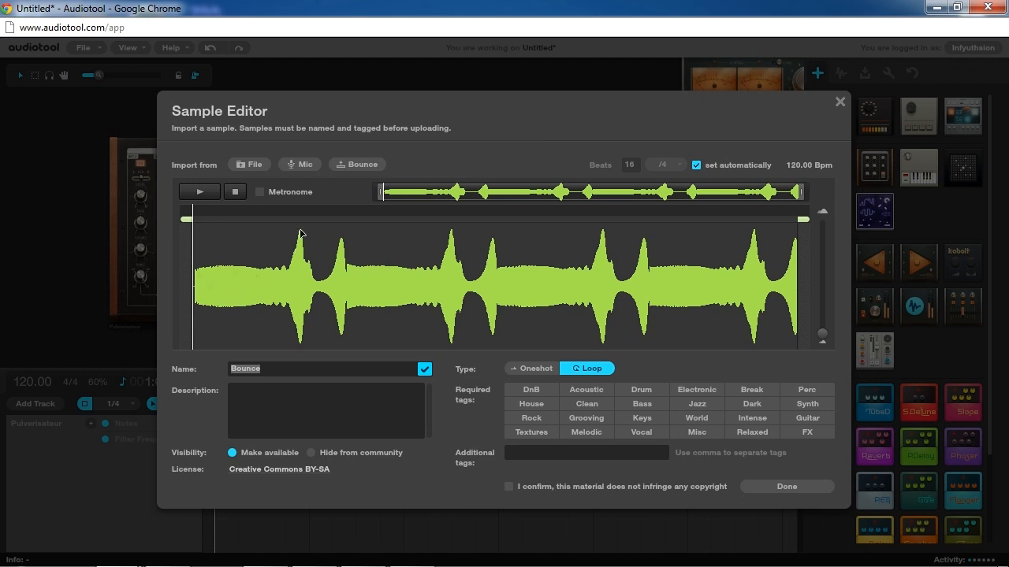
mouse_move(253, 251)
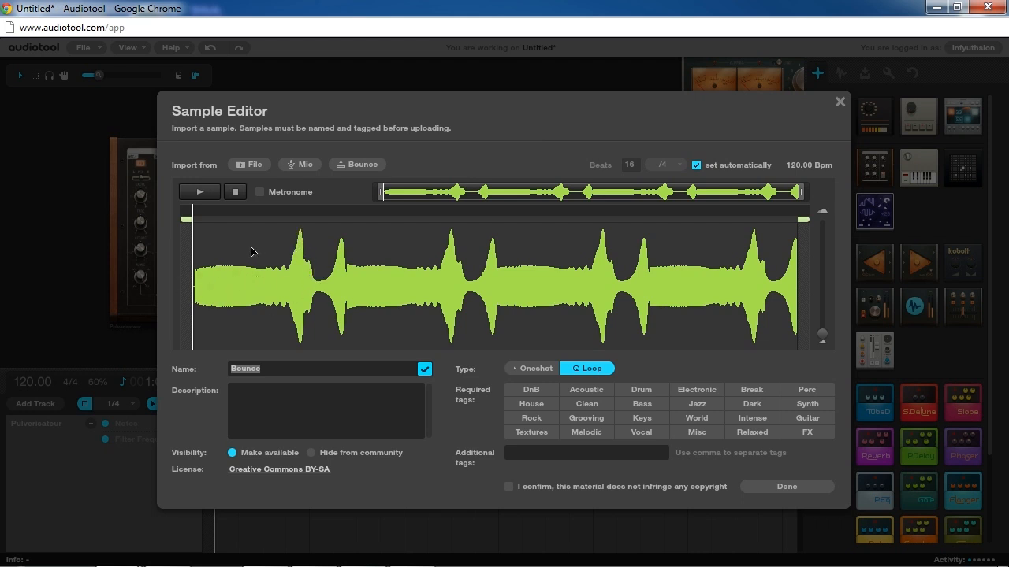
mouse_move(812, 256)
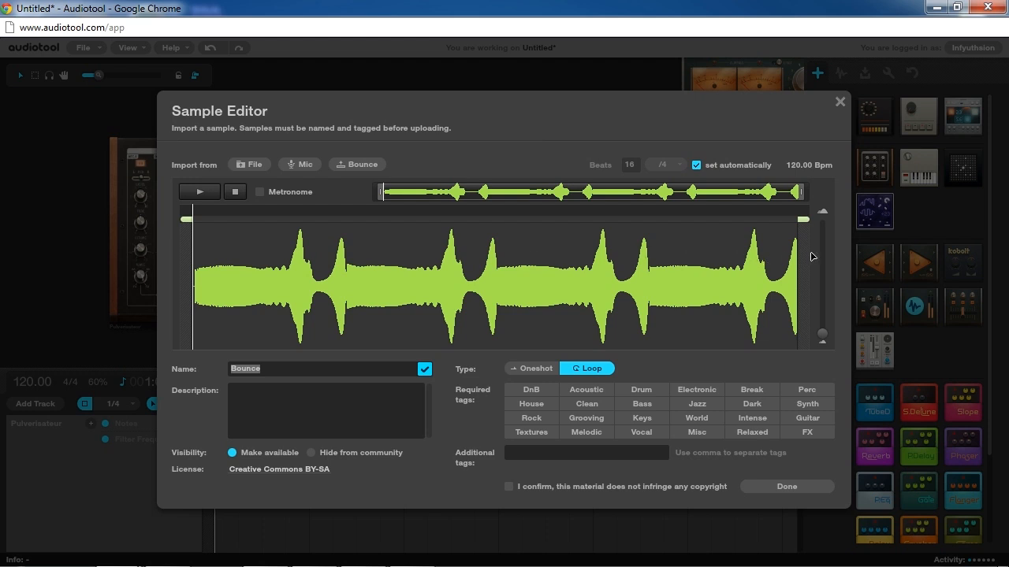
mouse_move(207, 250)
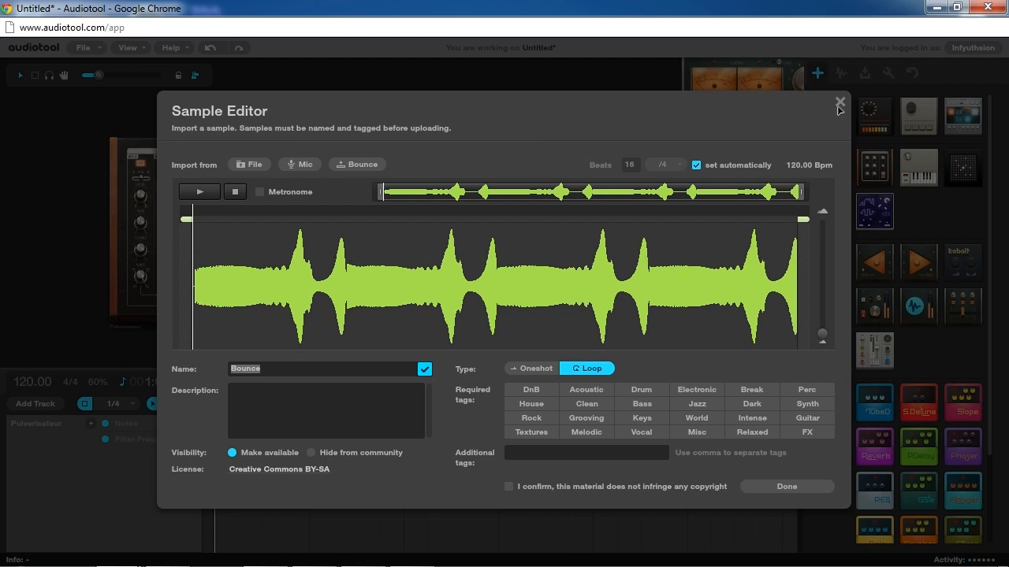
left_click(839, 101)
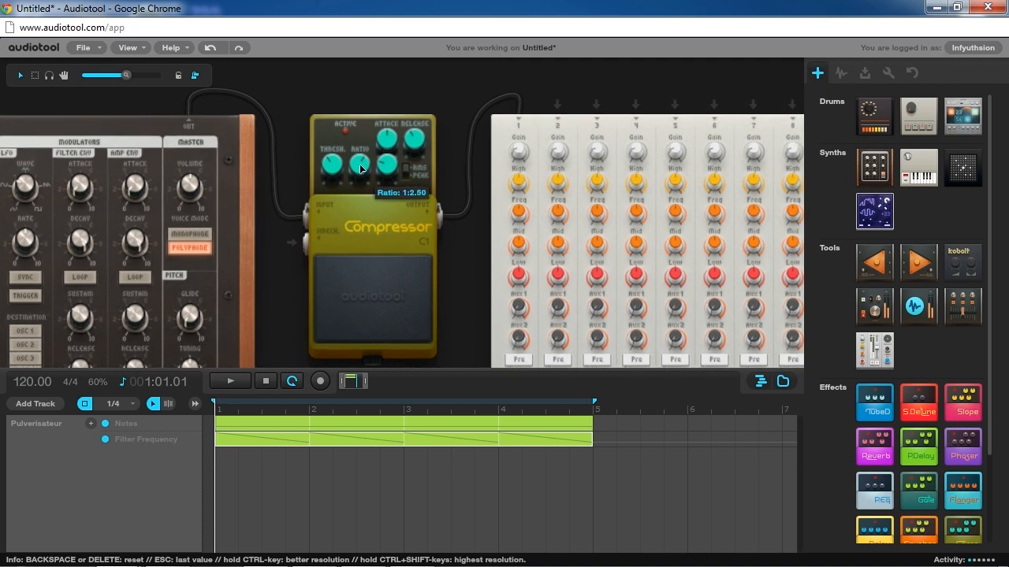
mouse_move(363, 164)
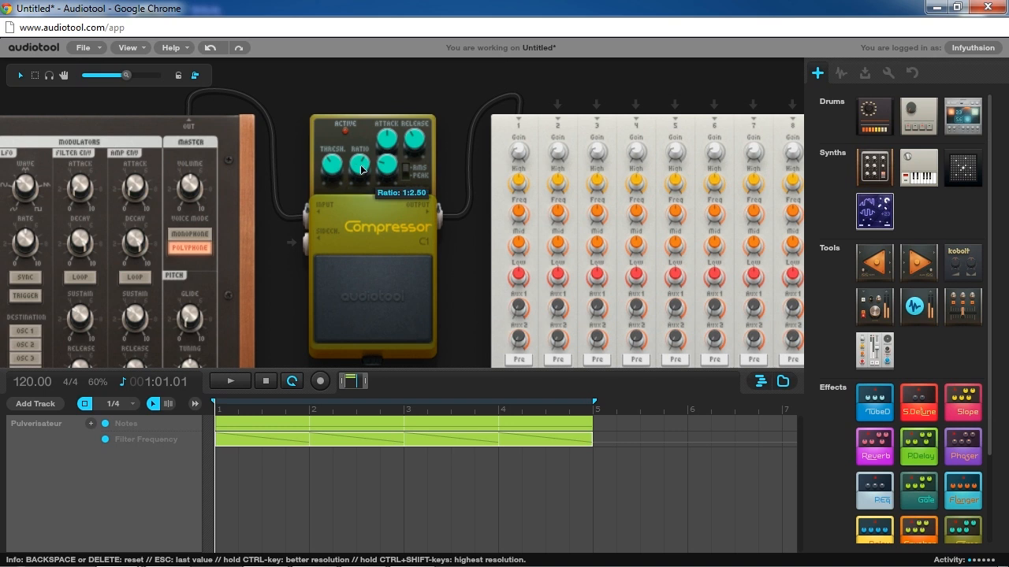
mouse_move(361, 167)
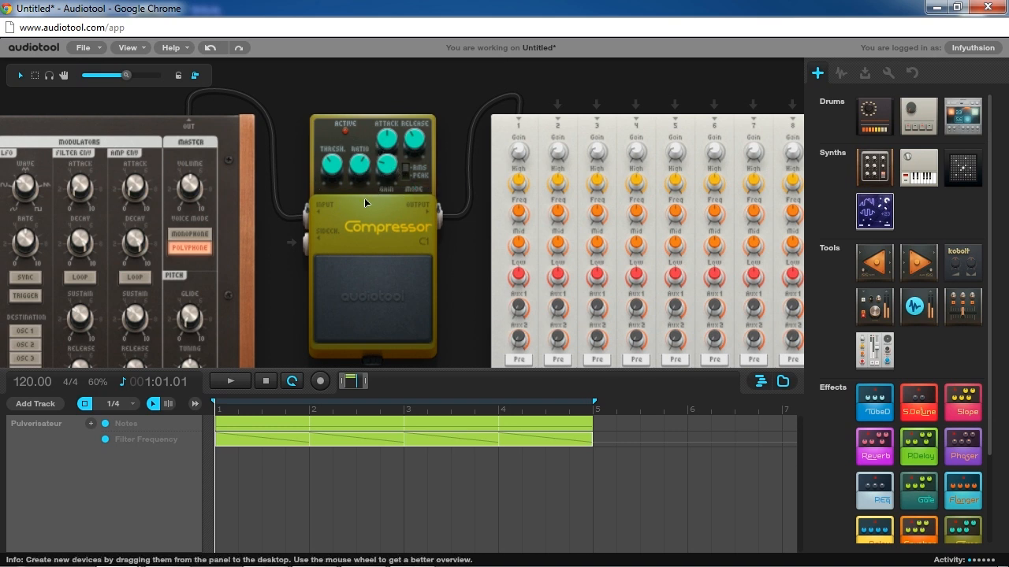
Touch the 1:2.50 ratio, then sweep the Compressor threshold from 0% to 100%.
left_click_drag(360, 164, 367, 162)
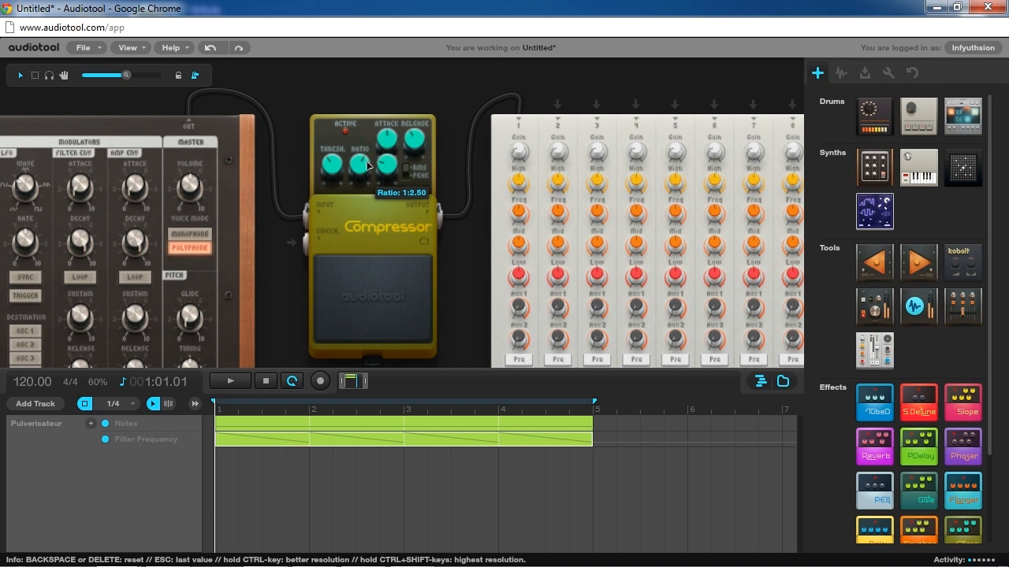
mouse_move(349, 191)
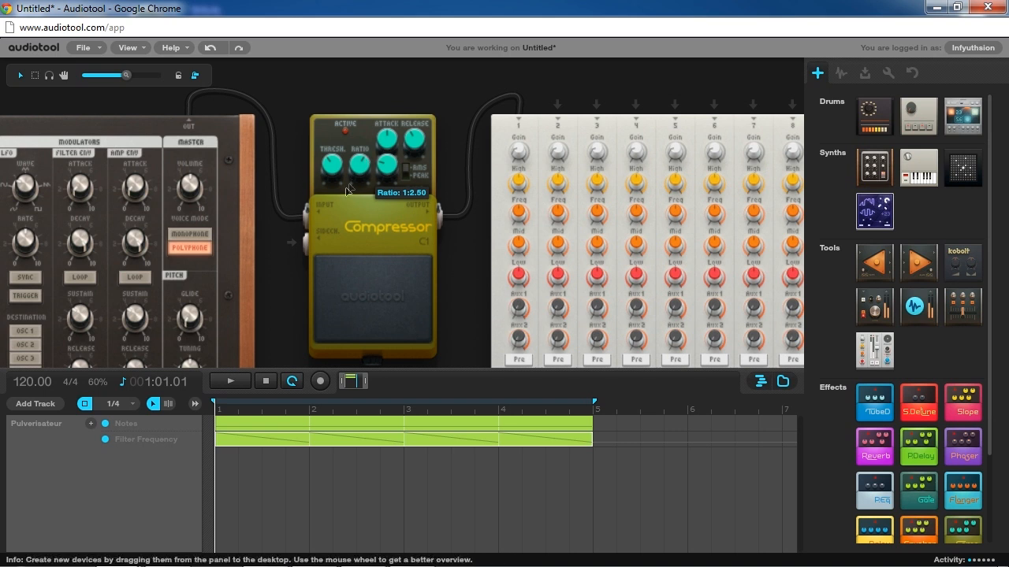
left_click_drag(327, 163, 338, 165)
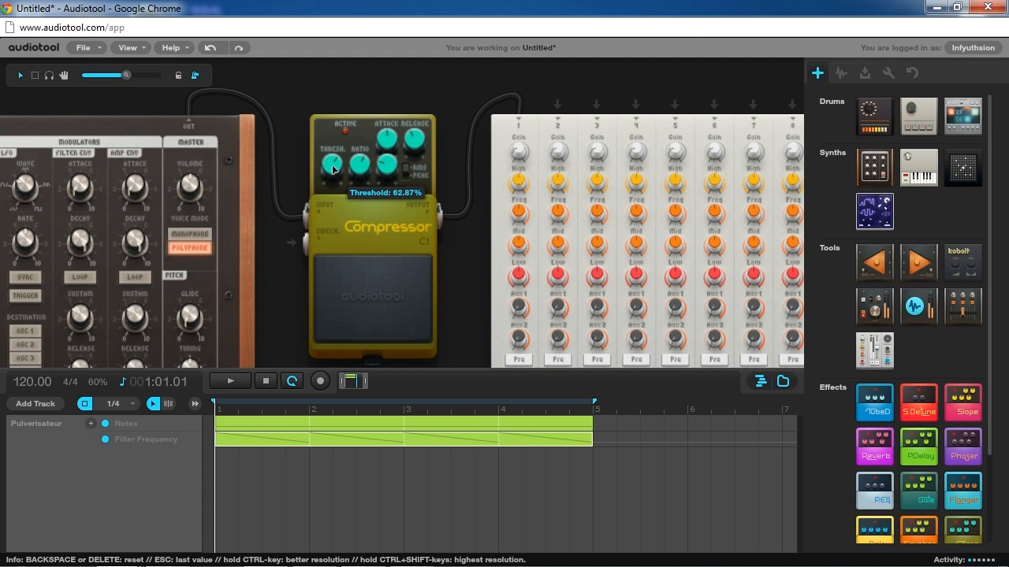
left_click_drag(331, 165, 335, 219)
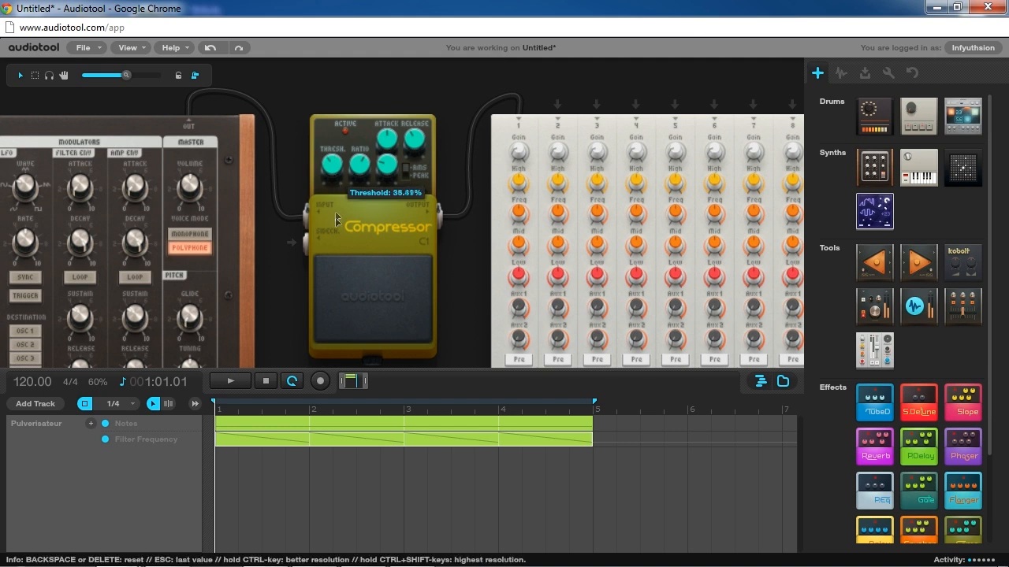
left_click_drag(325, 163, 337, 172)
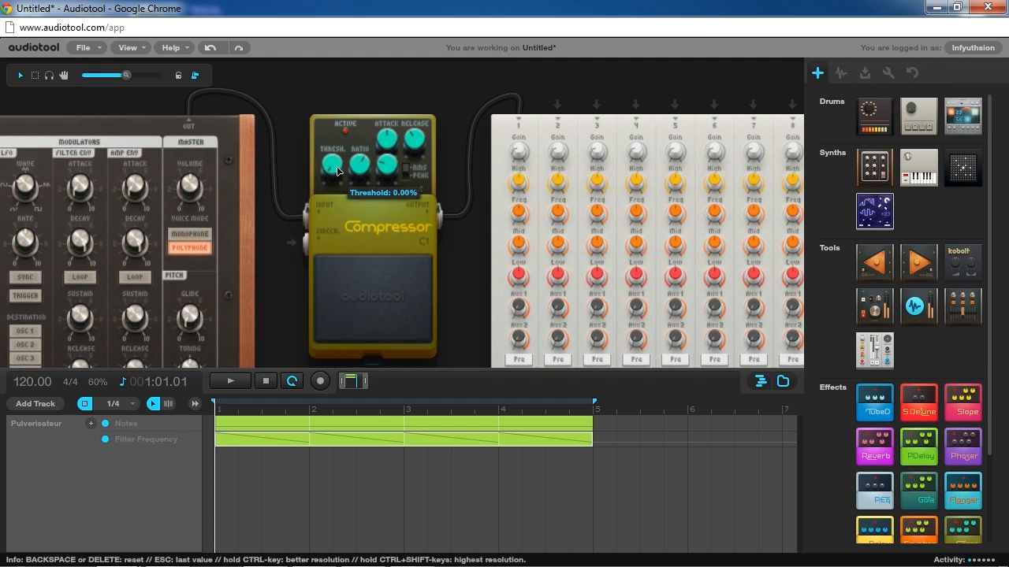
left_click_drag(327, 165, 334, 133)
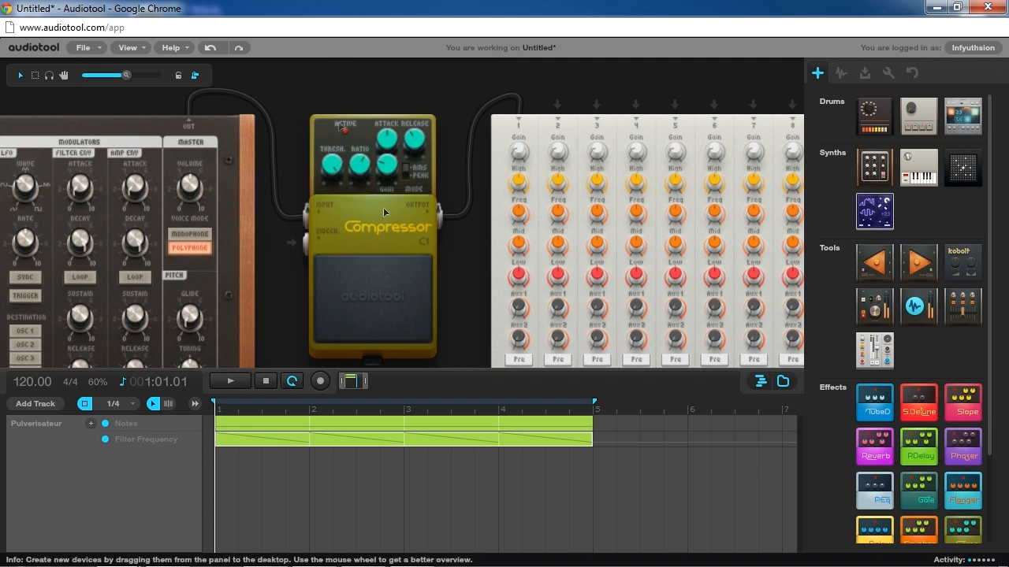
left_click_drag(331, 163, 330, 169)
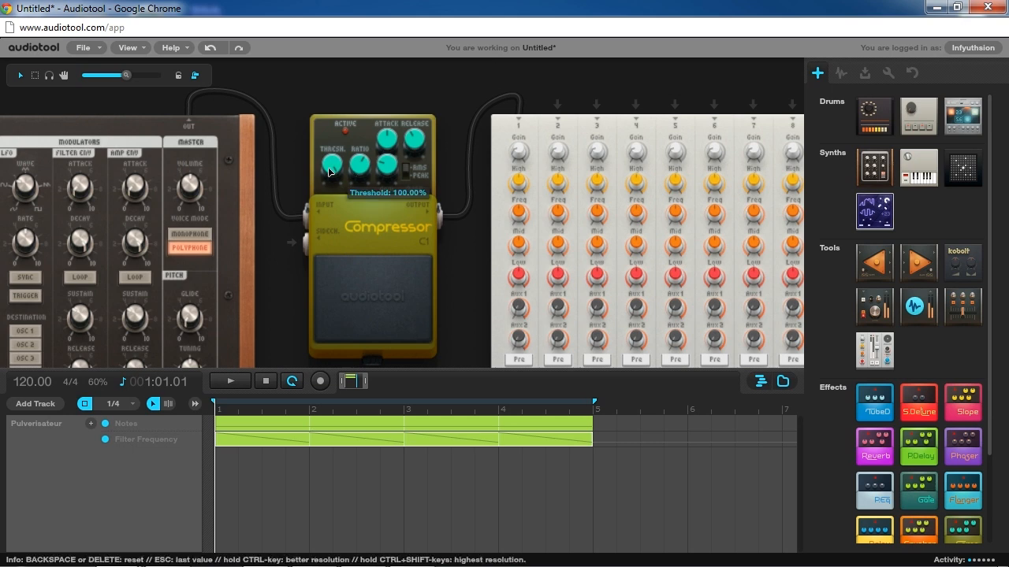
mouse_move(348, 220)
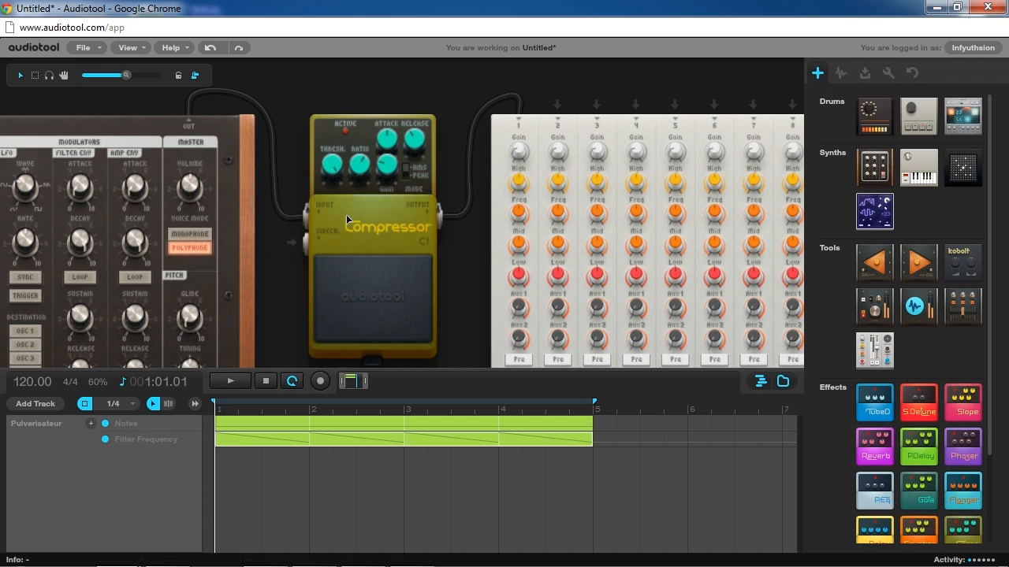